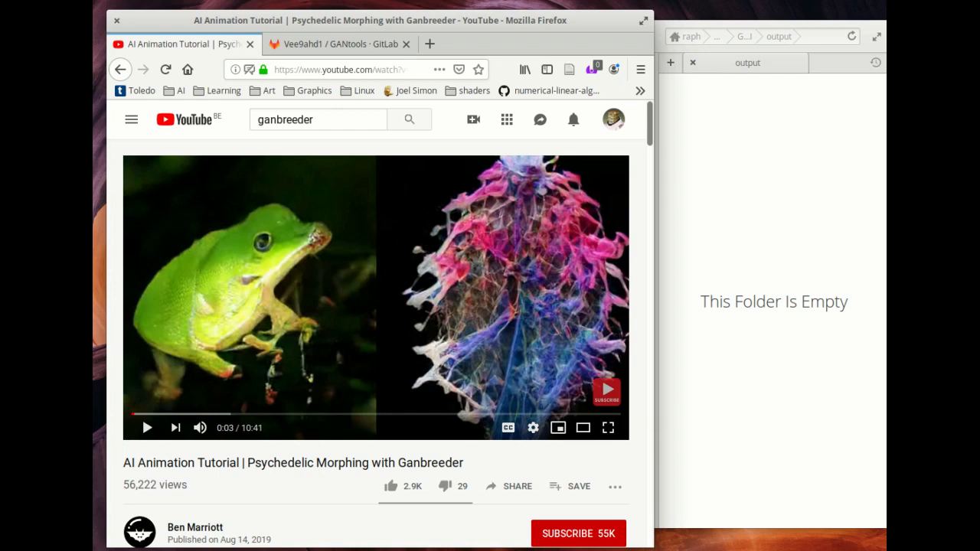
mouse_move(112, 384)
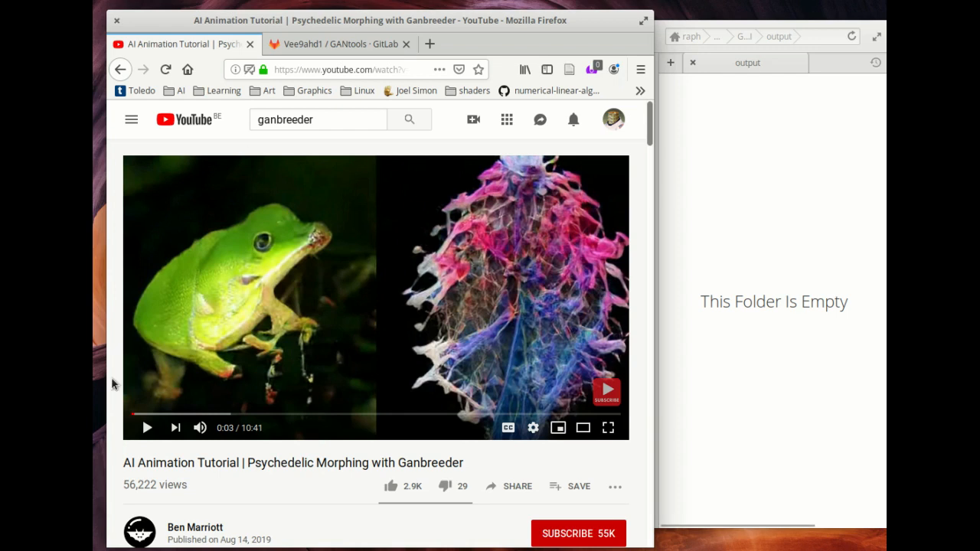
Activate the tf_gpu conda environment in the Terminal.
left_click(147, 428)
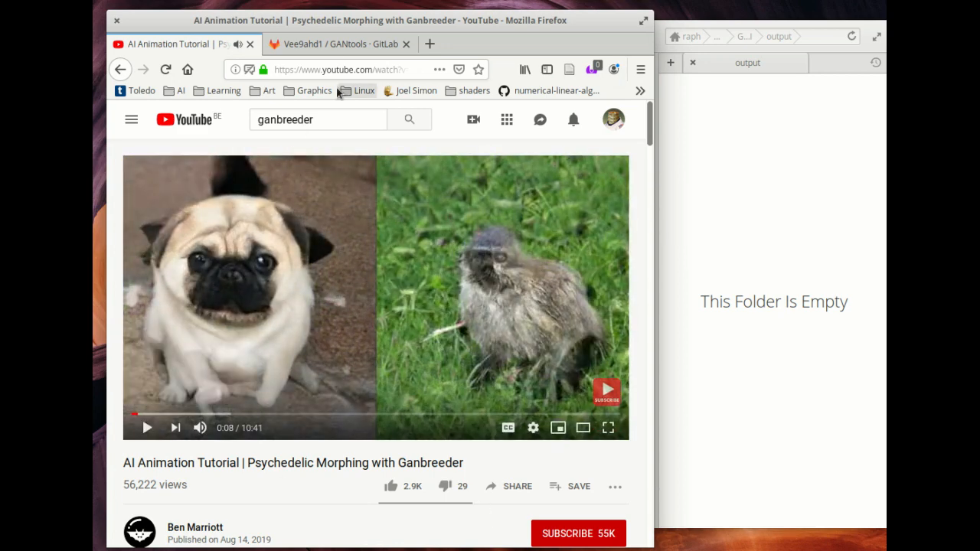
left_click(336, 43)
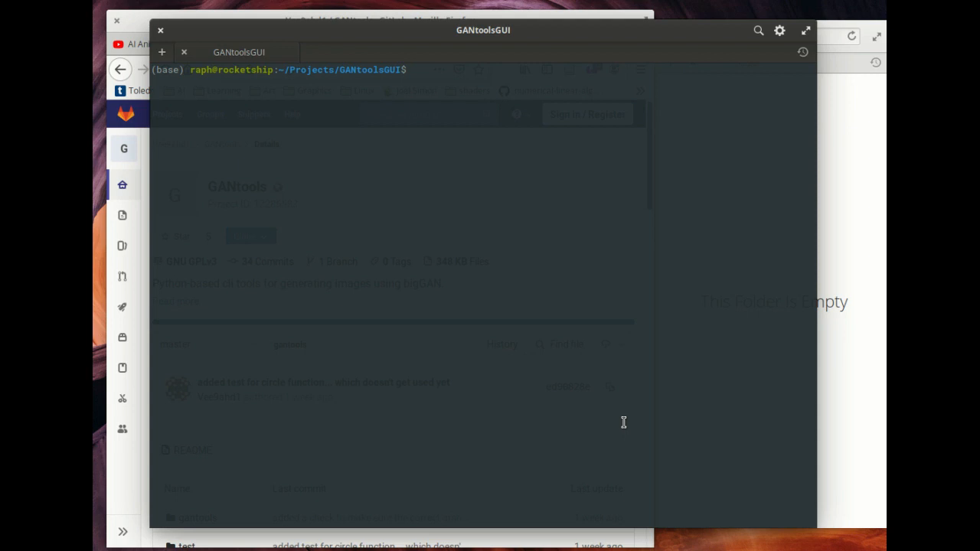
type("conda activate t")
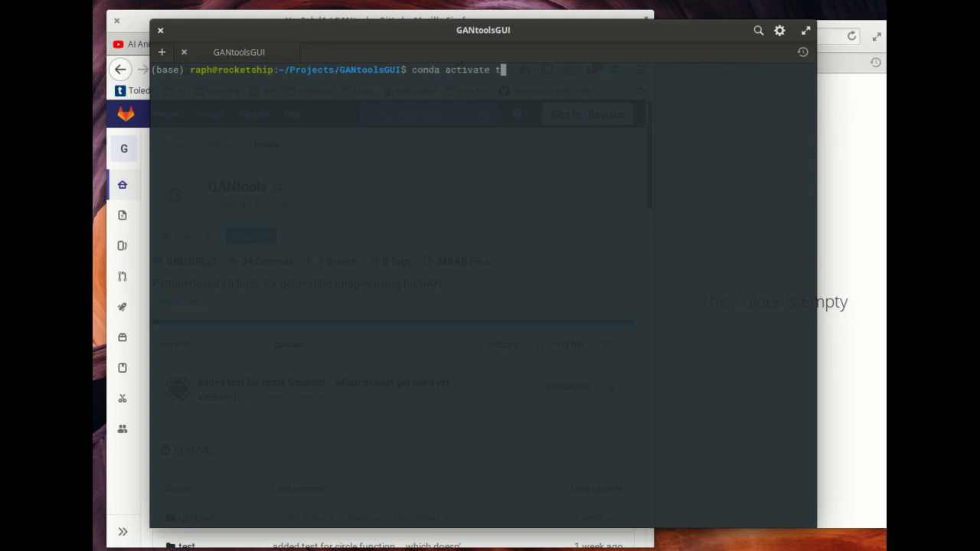
key("Return")
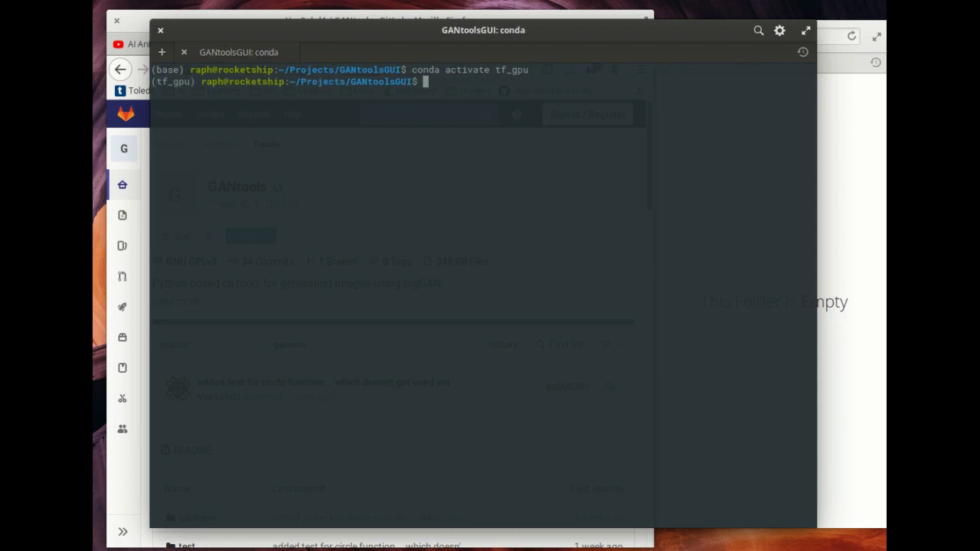
Launch the ganTool GUI with 'python ganToolsGui.py'.
type("python")
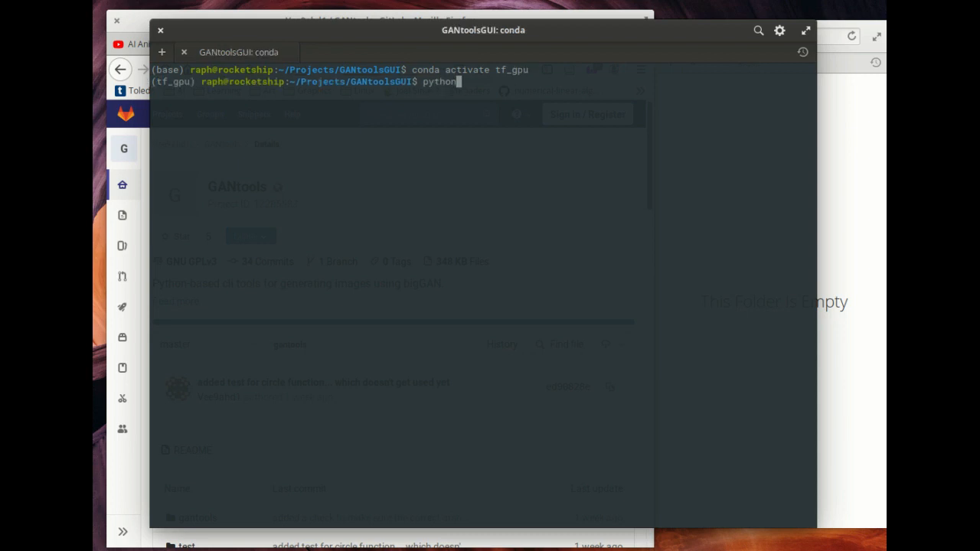
type("ganToolsGui.py")
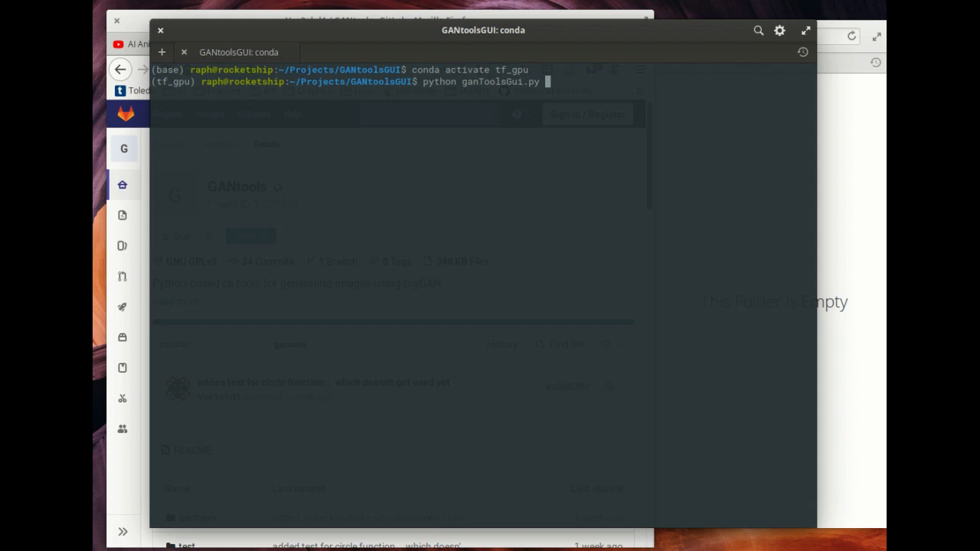
key("Return")
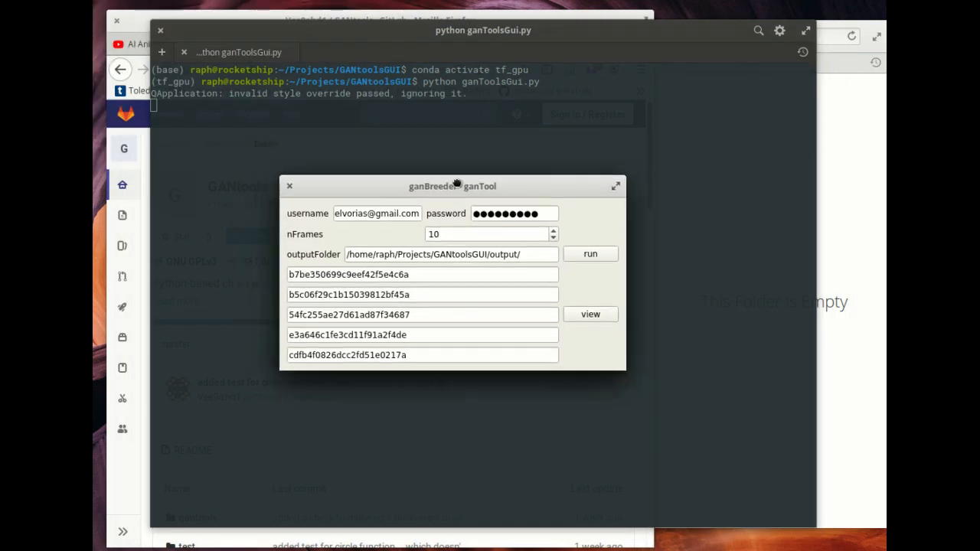
Raise nFrames from 10 to 240 and start the morph frame run.
left_click_drag(458, 186, 454, 119)
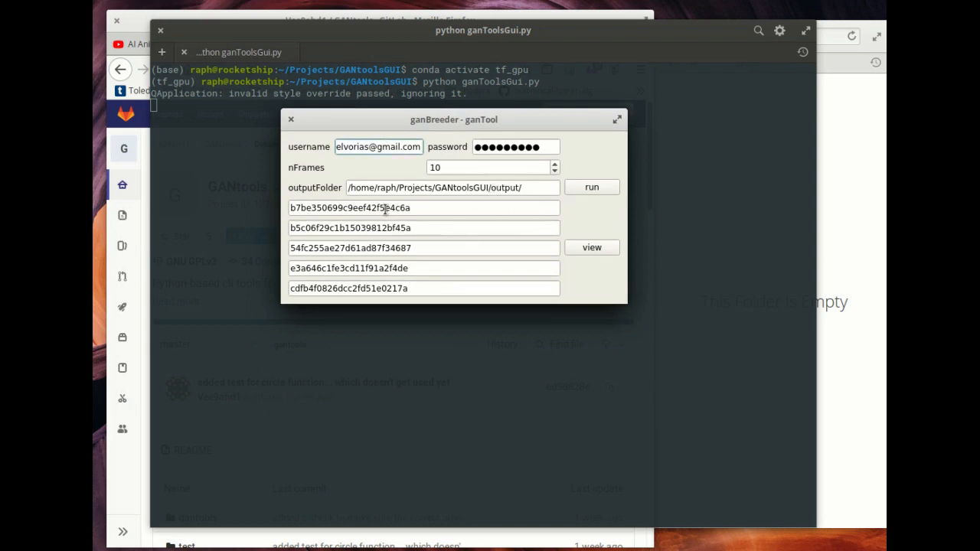
triple_click(423, 288)
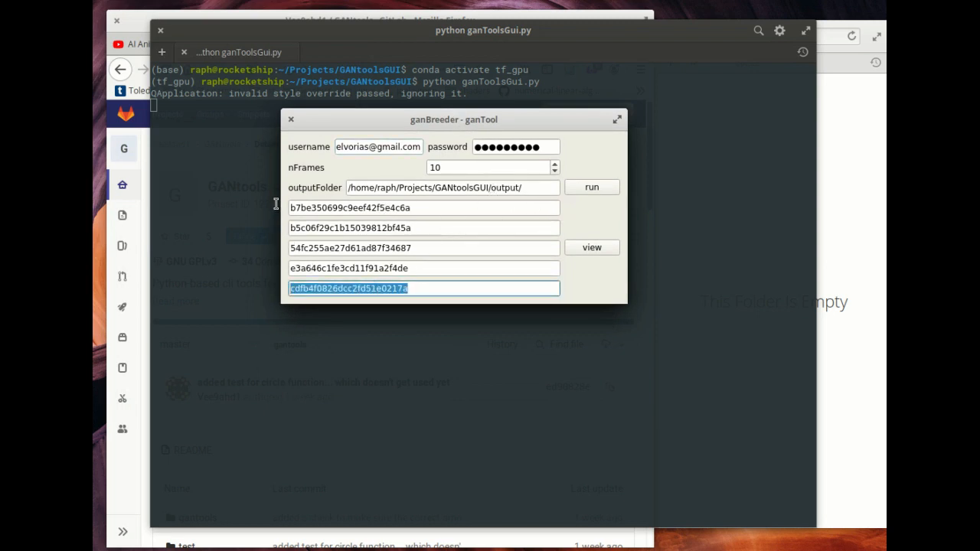
left_click(423, 227)
type("24")
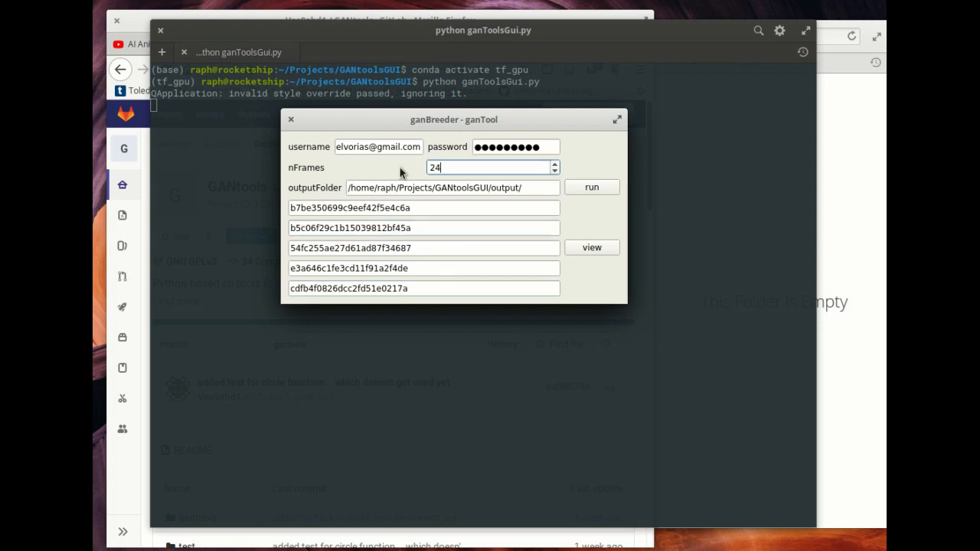
type("0")
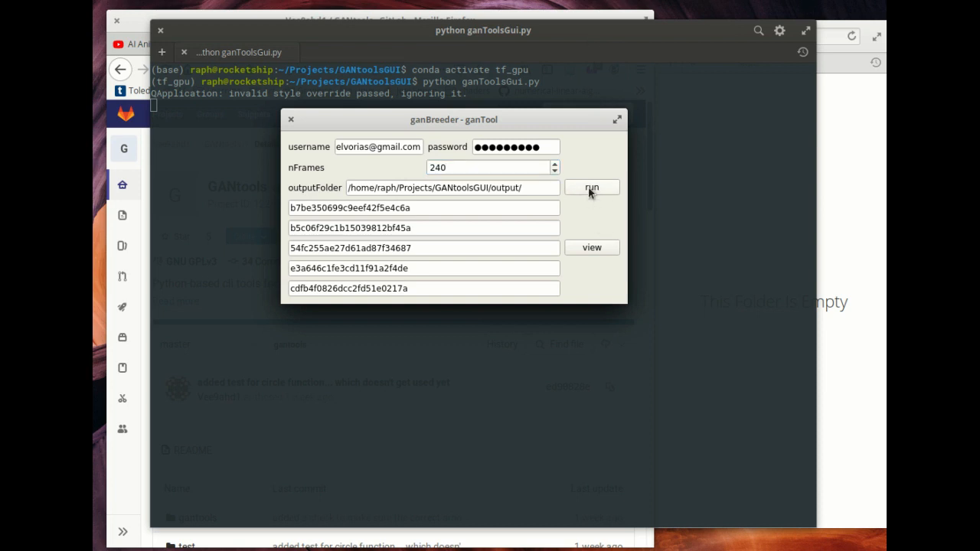
left_click(591, 188)
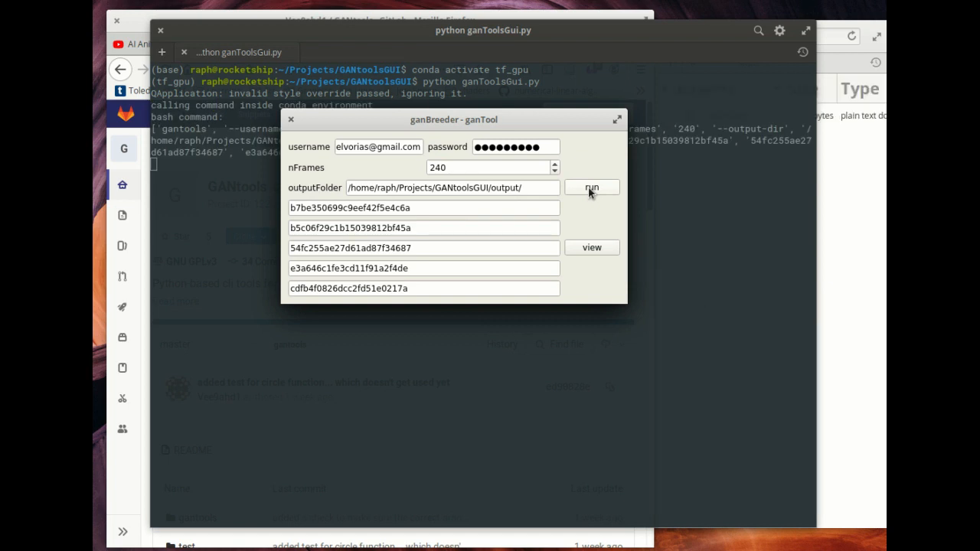
Scroll the output folder listing down to the last frame, 0239.jpeg.
left_click(591, 187)
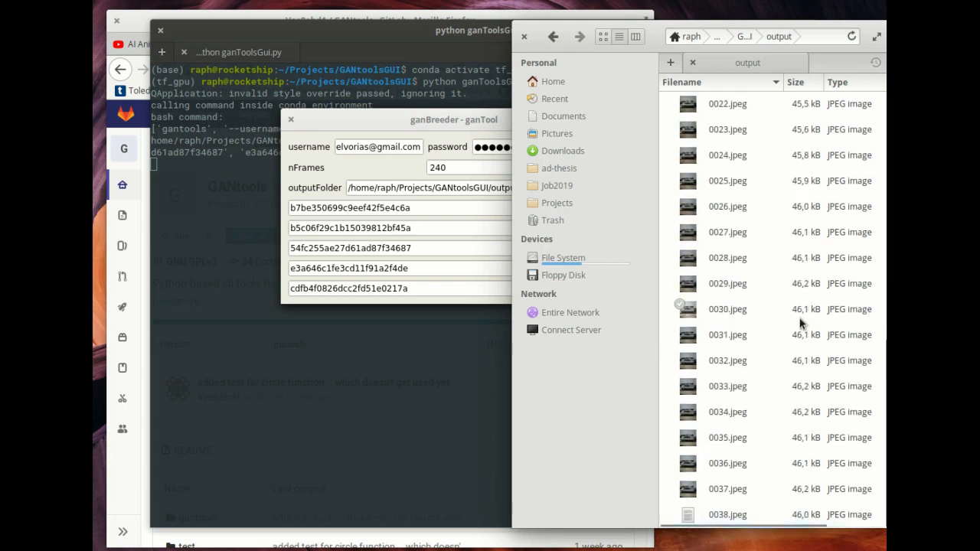
scroll("down", 3)
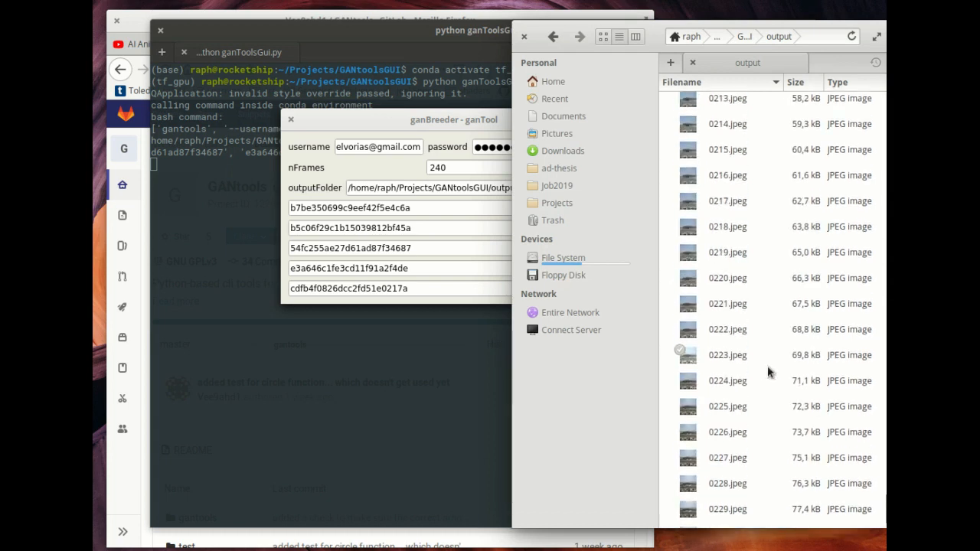
scroll("down", 3)
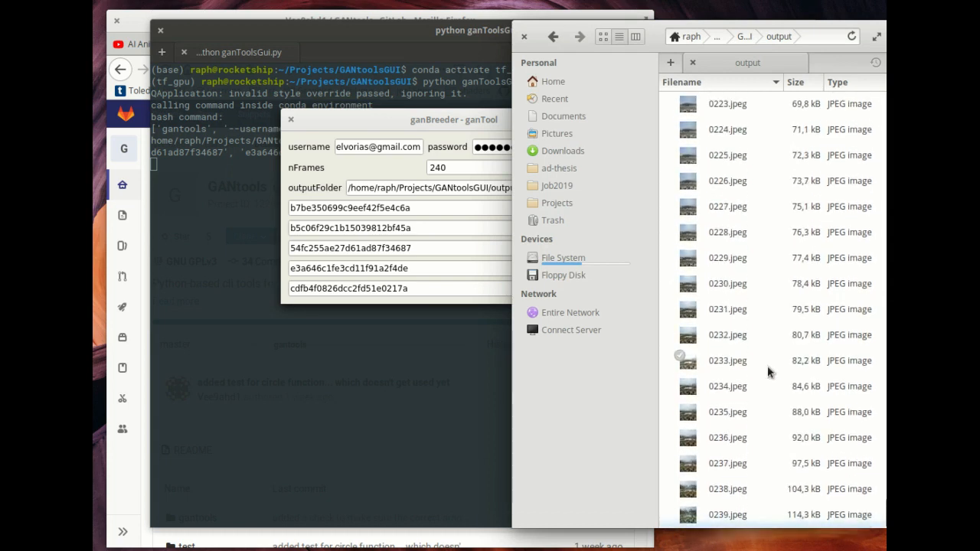